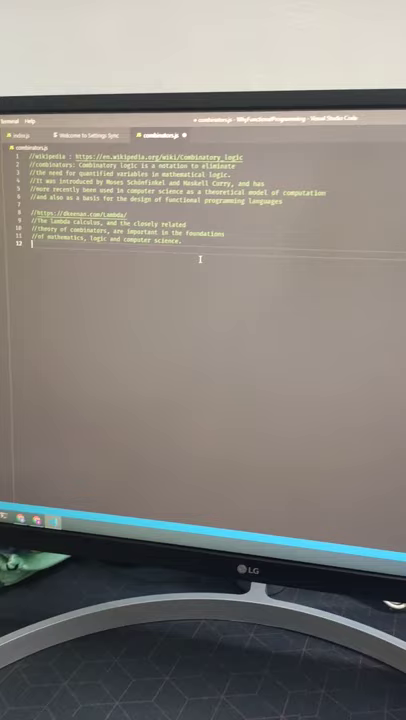
{"action": "type", "text": "//identity"}
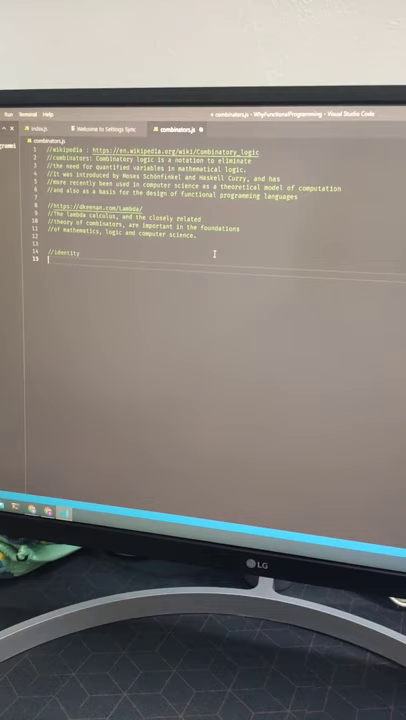